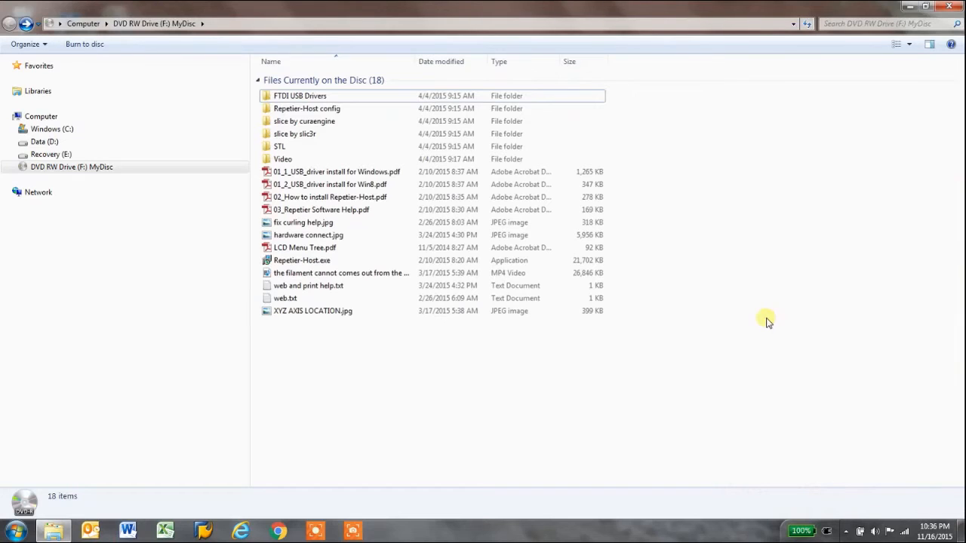
{"action": "mouse_move", "coordinate": [378, 298]}
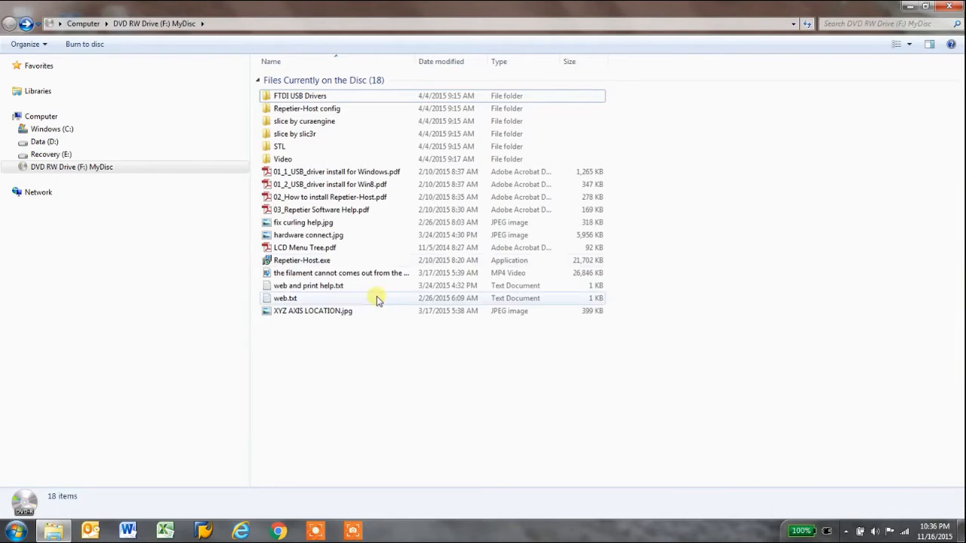
{"action": "mouse_move", "coordinate": [295, 247]}
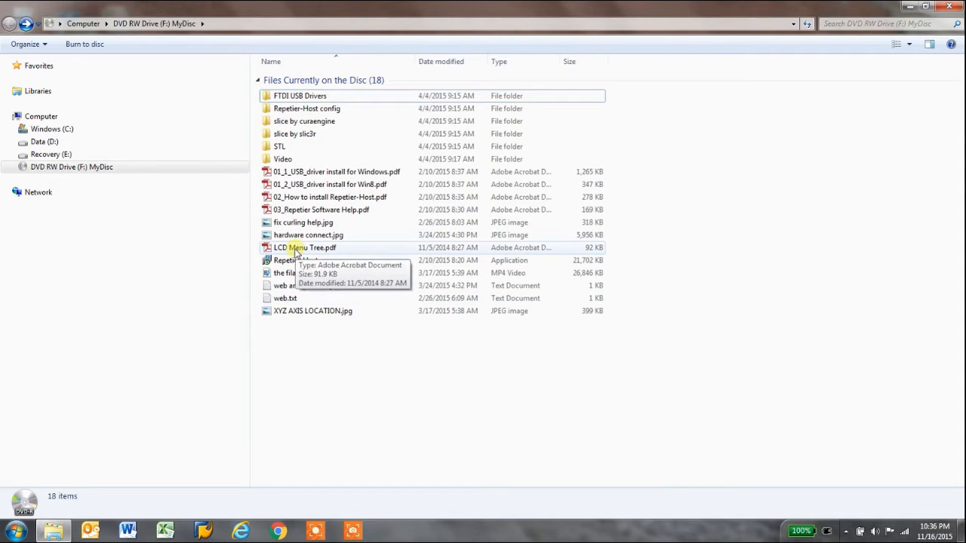
Step: Open LCD Menu Tree.pdf and zoom in twice on the Control Menu branch
{"action": "double_click", "coordinate": [305, 247]}
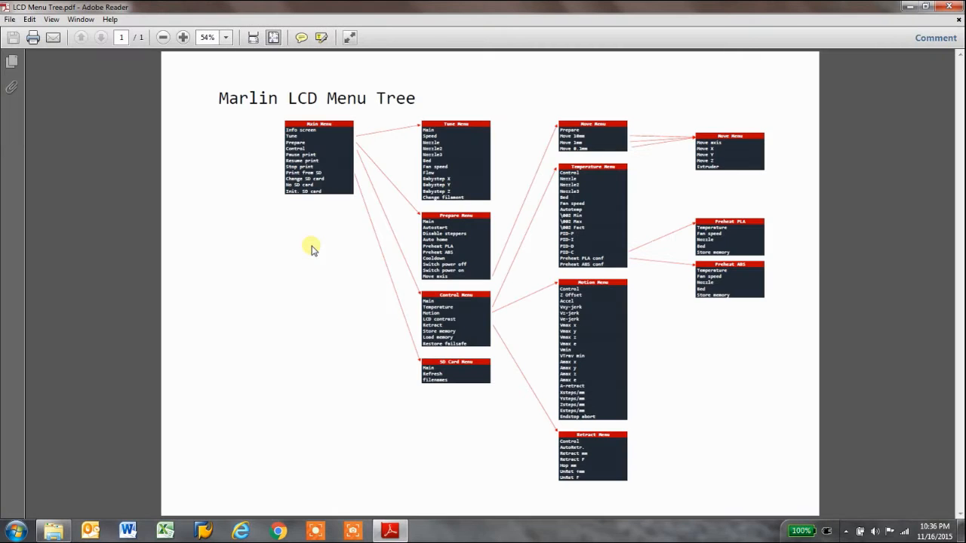
{"action": "left_click", "coordinate": [183, 37]}
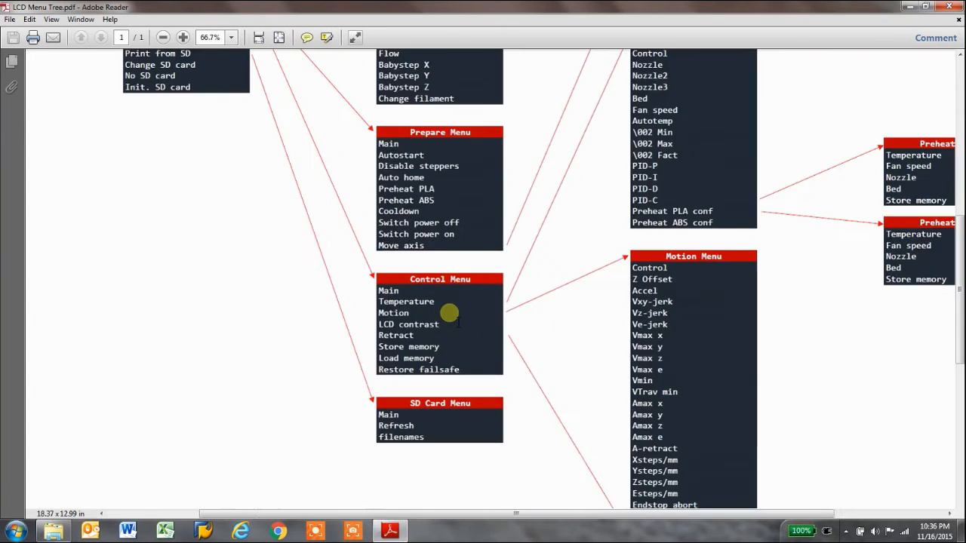
{"action": "left_click", "coordinate": [182, 37]}
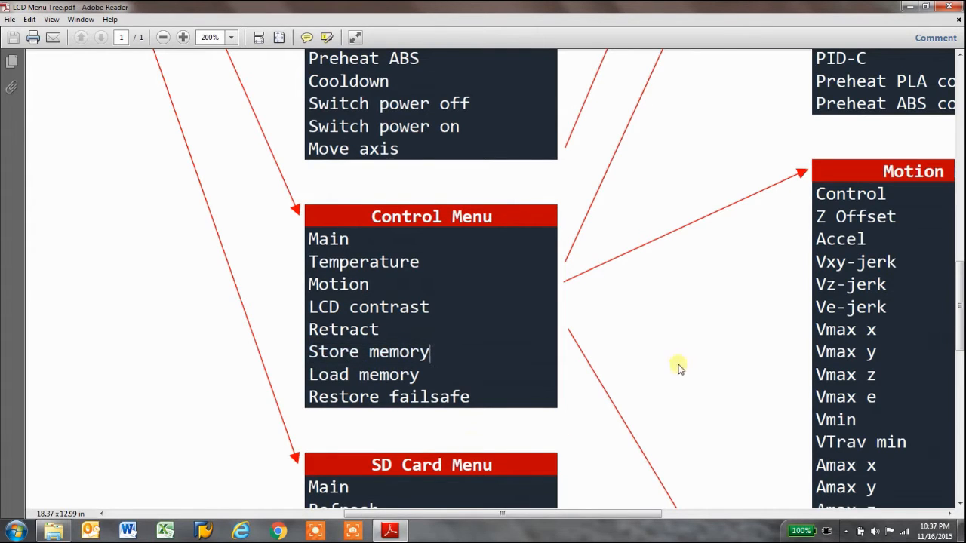
{"action": "mouse_move", "coordinate": [717, 161]}
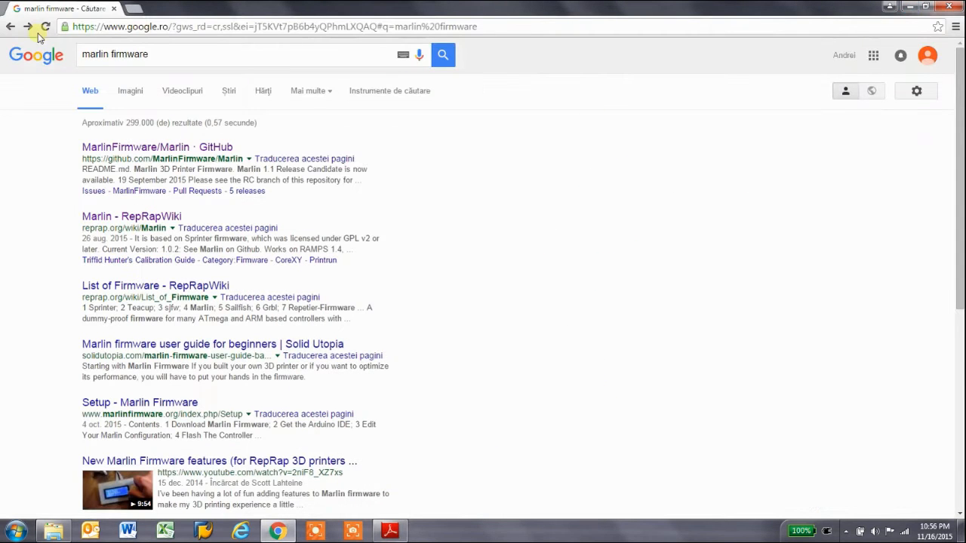
{"action": "mouse_move", "coordinate": [148, 83]}
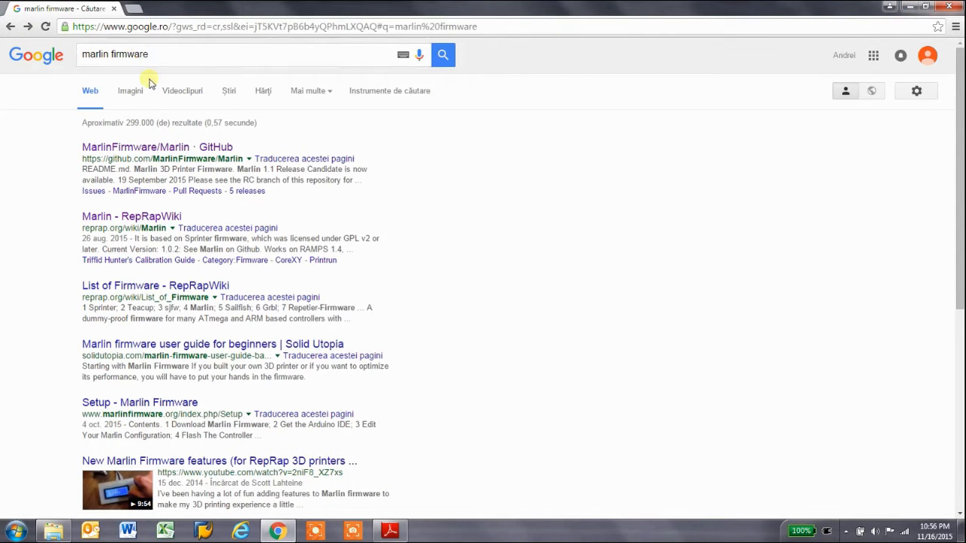
{"action": "mouse_move", "coordinate": [102, 221]}
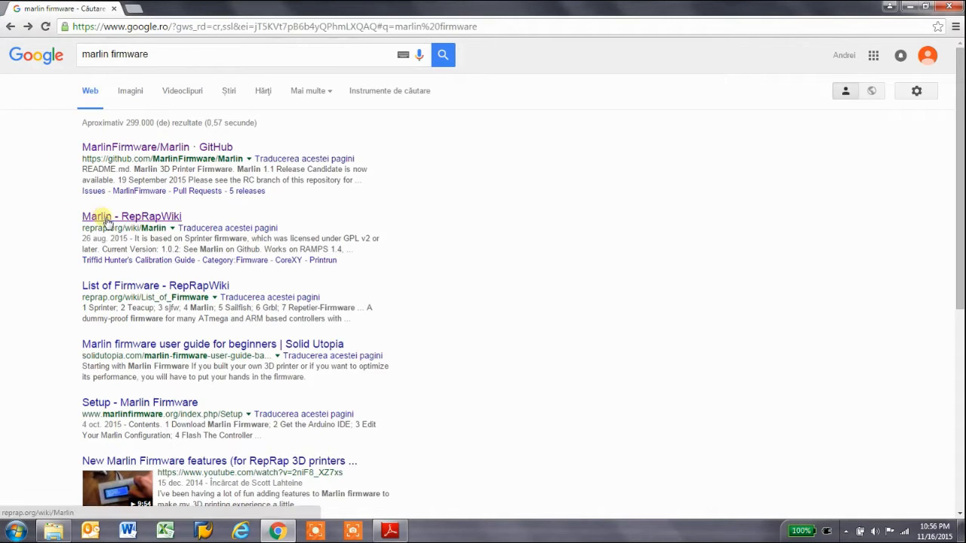
{"action": "mouse_move", "coordinate": [135, 245]}
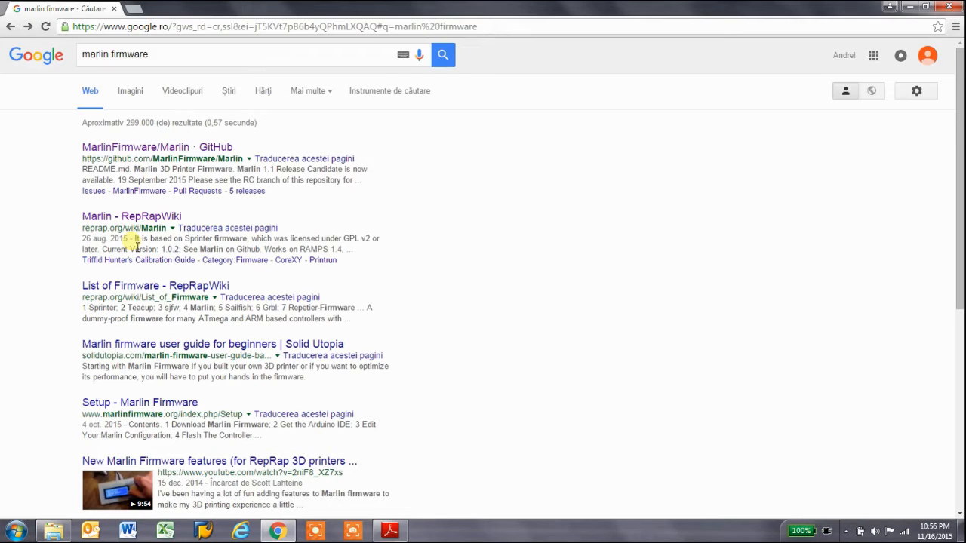
Step: Select the Marlin - RepRapWiki result in the 'marlin firmware' search results
{"action": "left_click", "coordinate": [121, 216]}
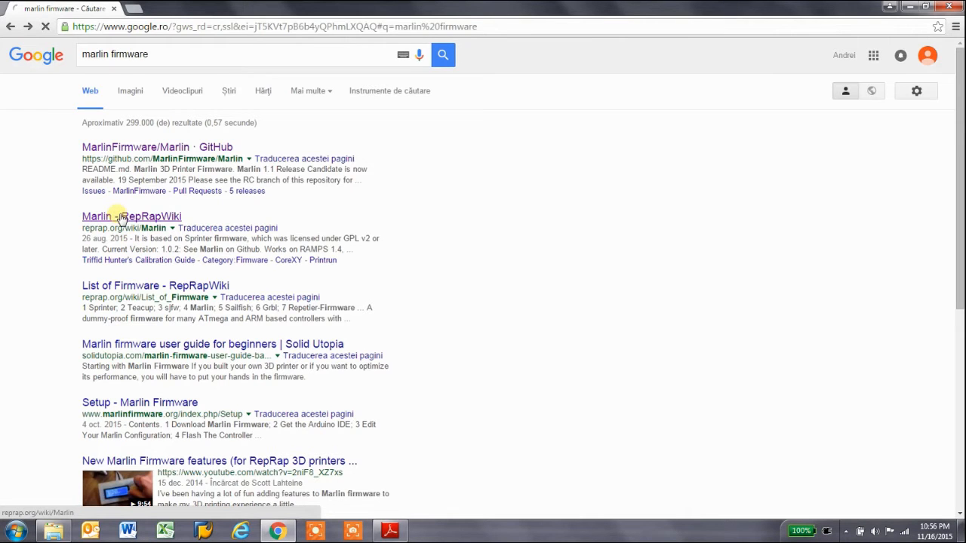
Step: Open the Marlin RepRapWiki page and read its Configuring and compilation setup steps
{"action": "left_click", "coordinate": [102, 216]}
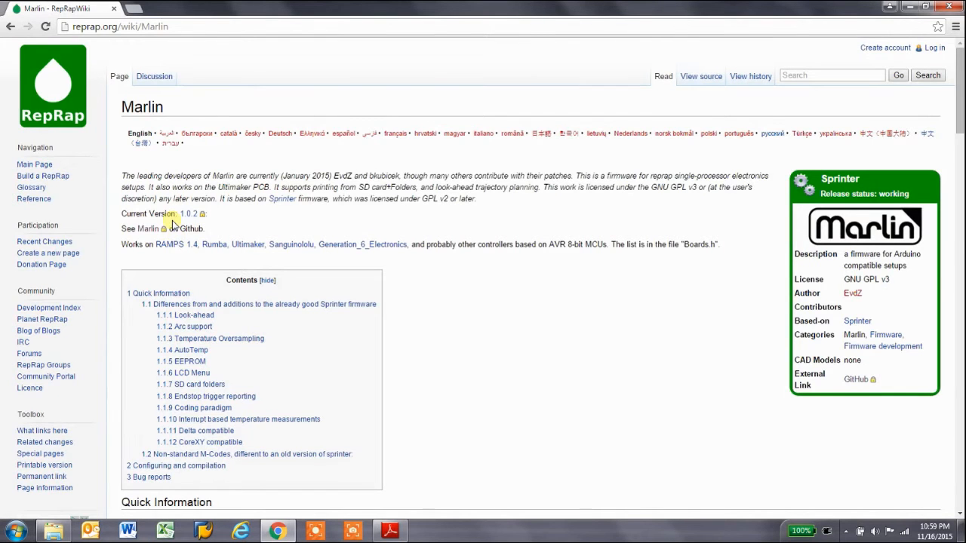
{"action": "scroll", "scroll_direction": "down", "scroll_amount": 3}
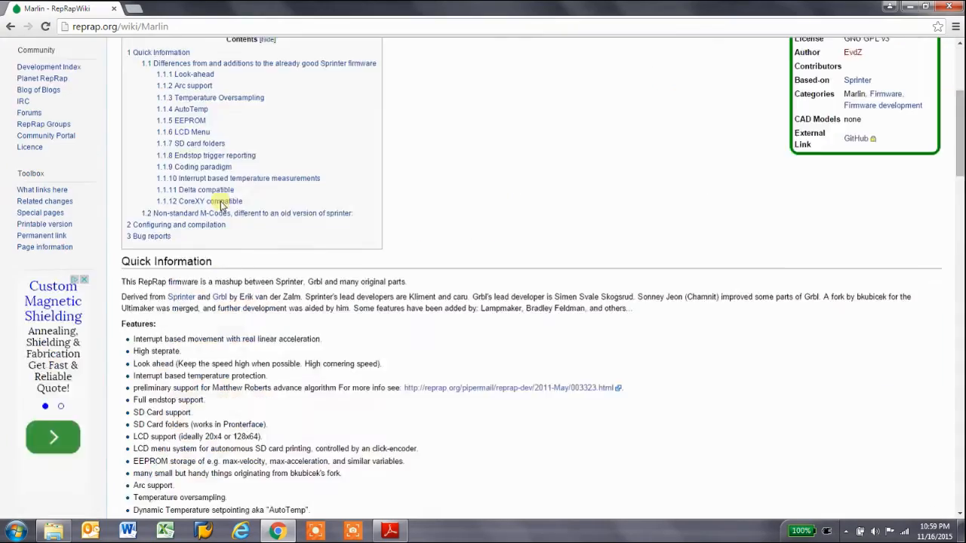
{"action": "scroll", "scroll_direction": "down", "scroll_amount": 3}
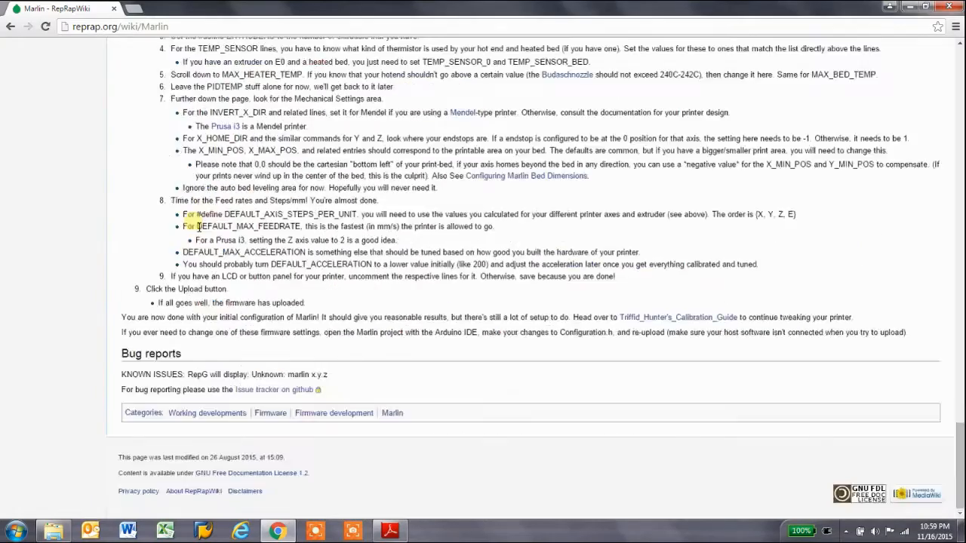
{"action": "scroll", "scroll_direction": "up", "scroll_amount": 3}
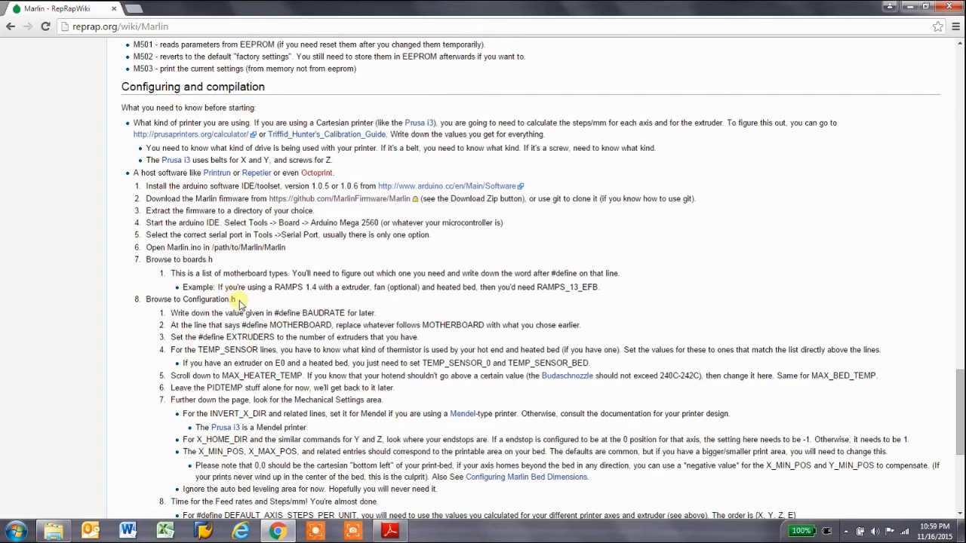
{"action": "double_click", "coordinate": [211, 300]}
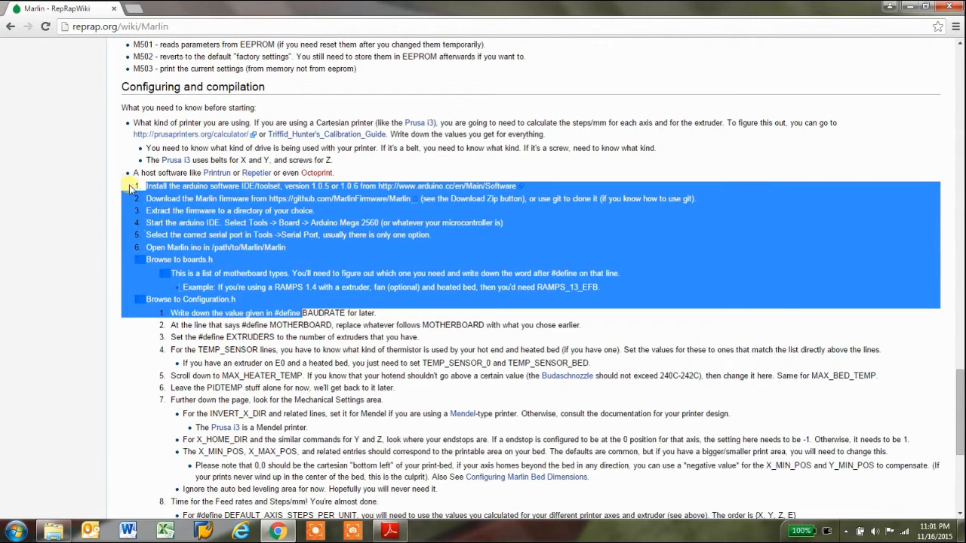
{"action": "left_click", "coordinate": [158, 199]}
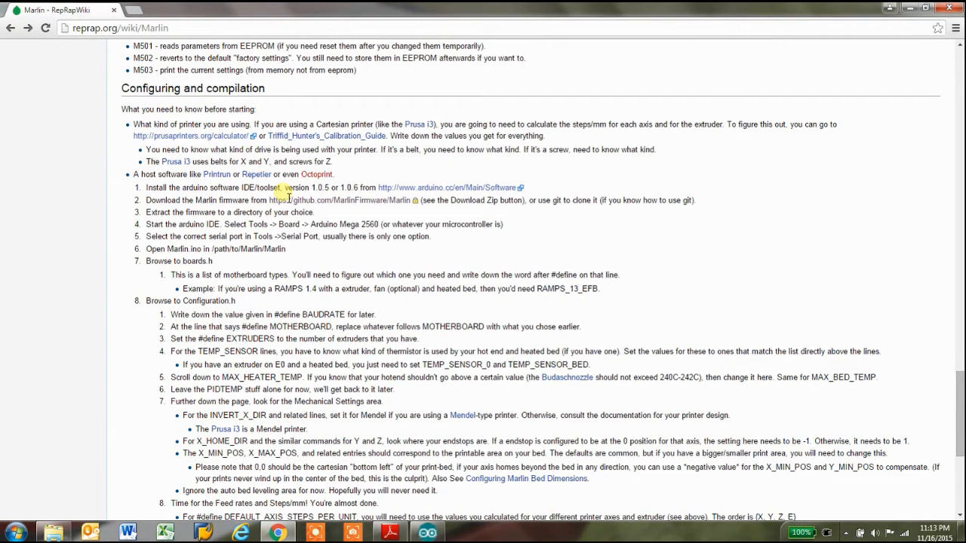
Step: Open the Marlin.ino sketch from the Marlin folder in Arduino IDE
{"action": "left_click", "coordinate": [427, 532]}
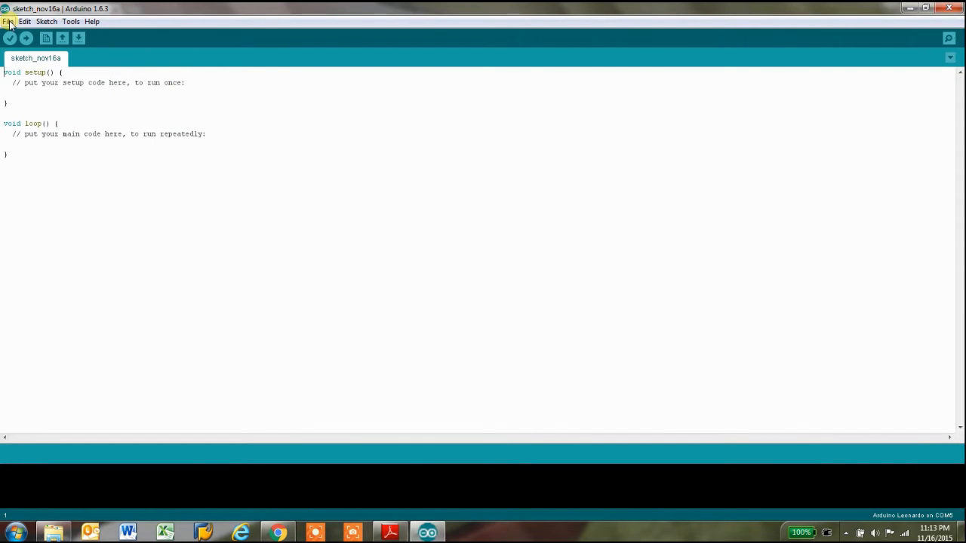
{"action": "left_click", "coordinate": [8, 21]}
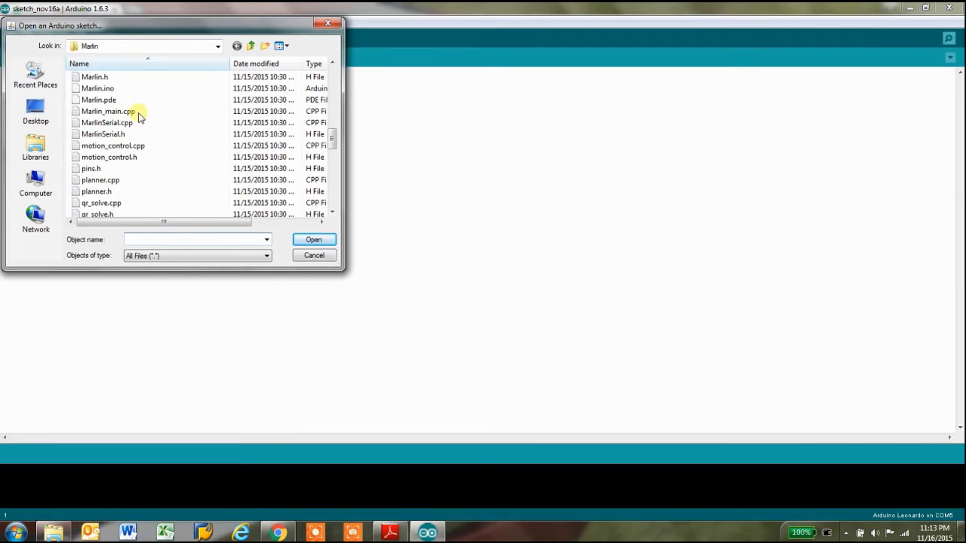
{"action": "left_click", "coordinate": [98, 88]}
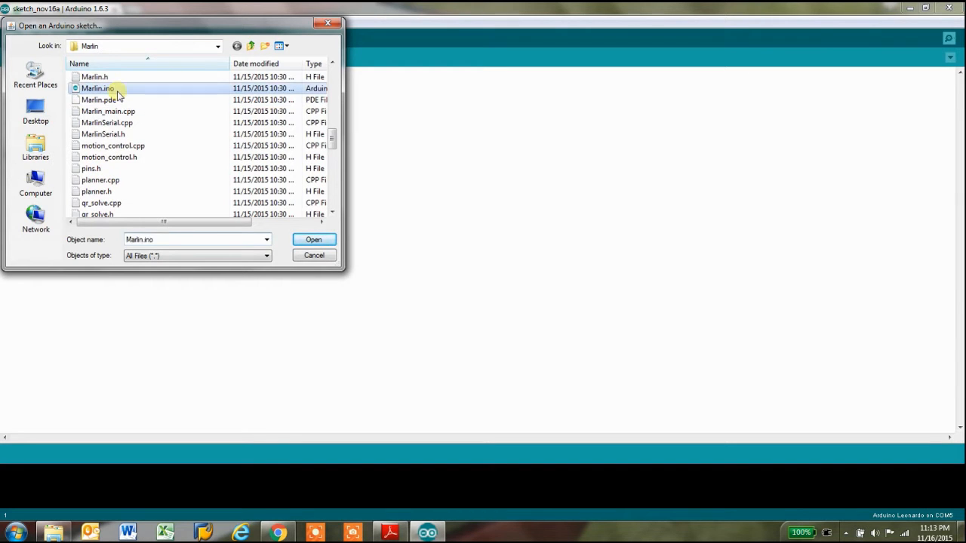
{"action": "left_click", "coordinate": [313, 239]}
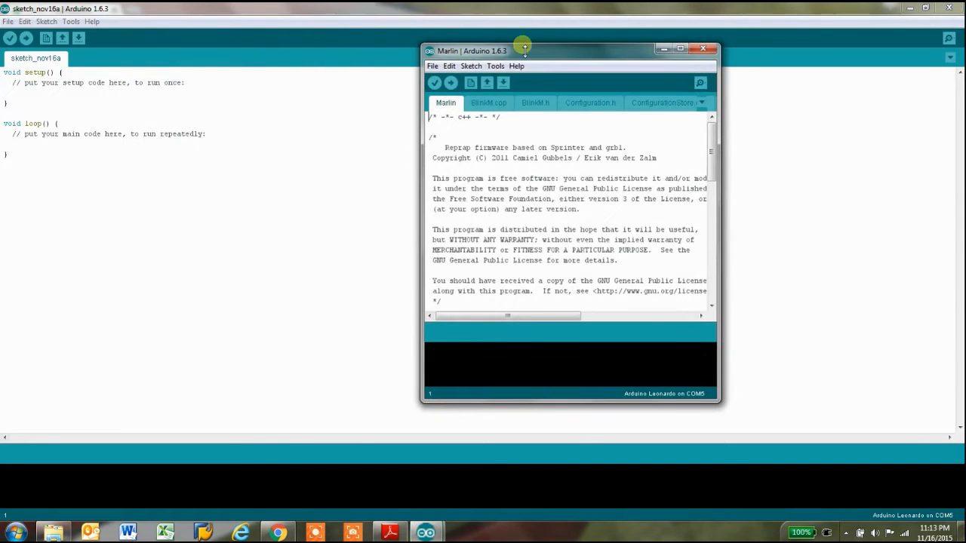
Step: Maximize the Marlin window and skim Configuration.h, returning to its top
{"action": "left_click", "coordinate": [679, 49]}
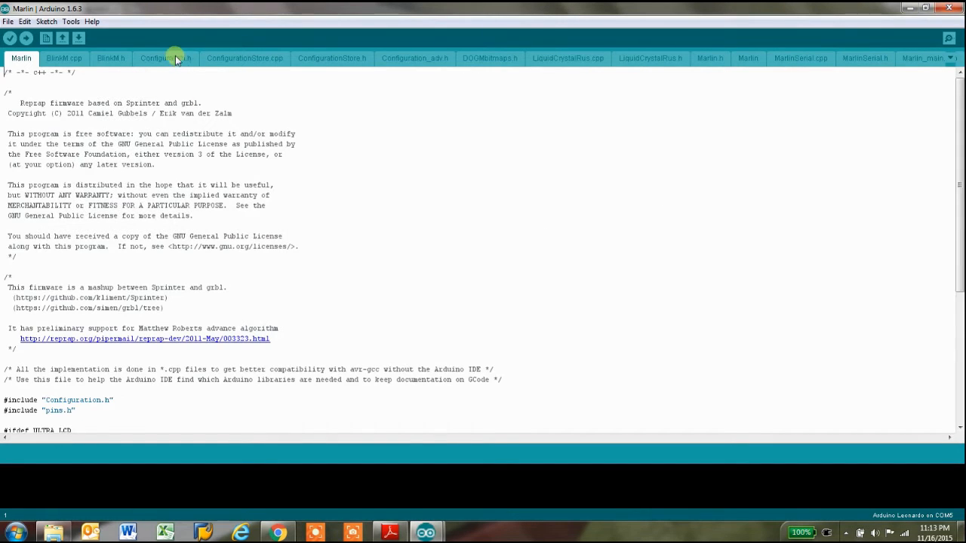
{"action": "left_click", "coordinate": [165, 58]}
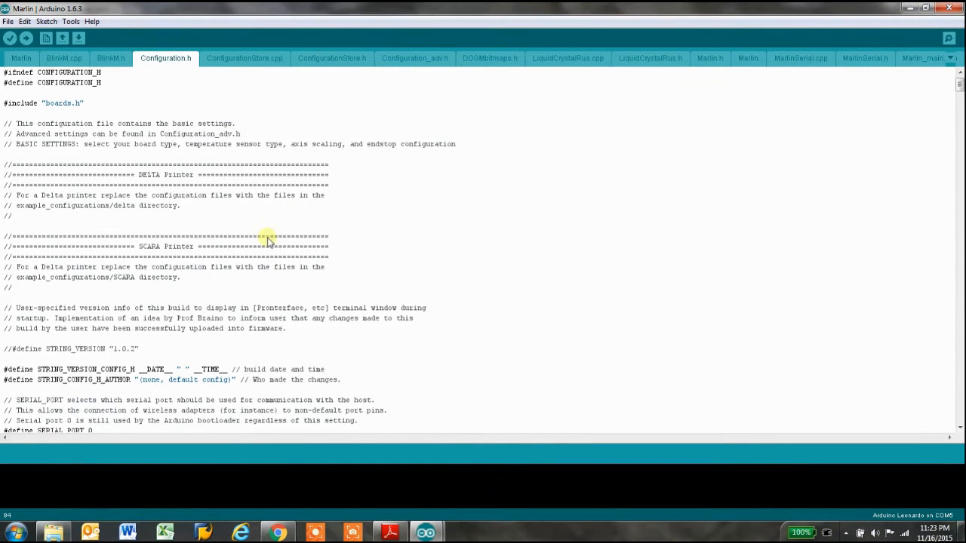
{"action": "mouse_move", "coordinate": [236, 277]}
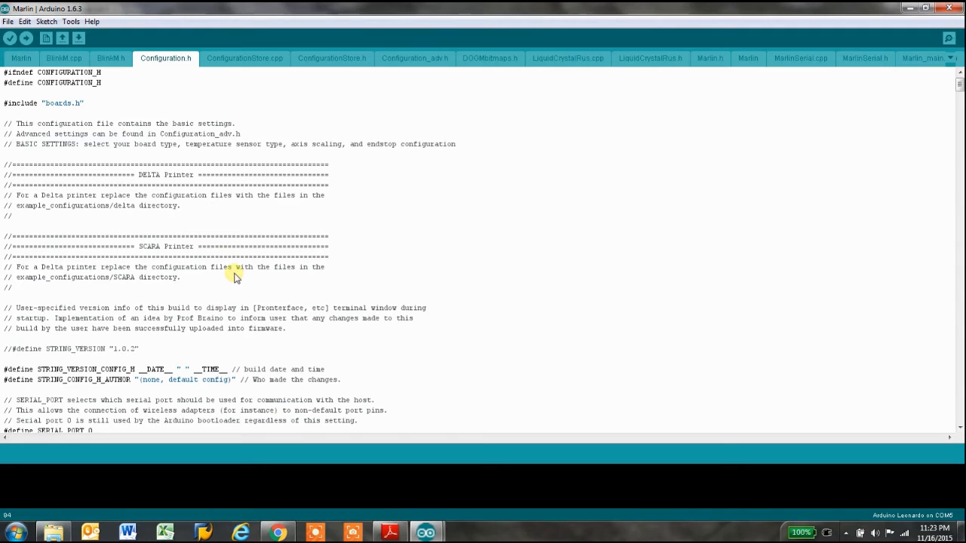
{"action": "mouse_move", "coordinate": [332, 231]}
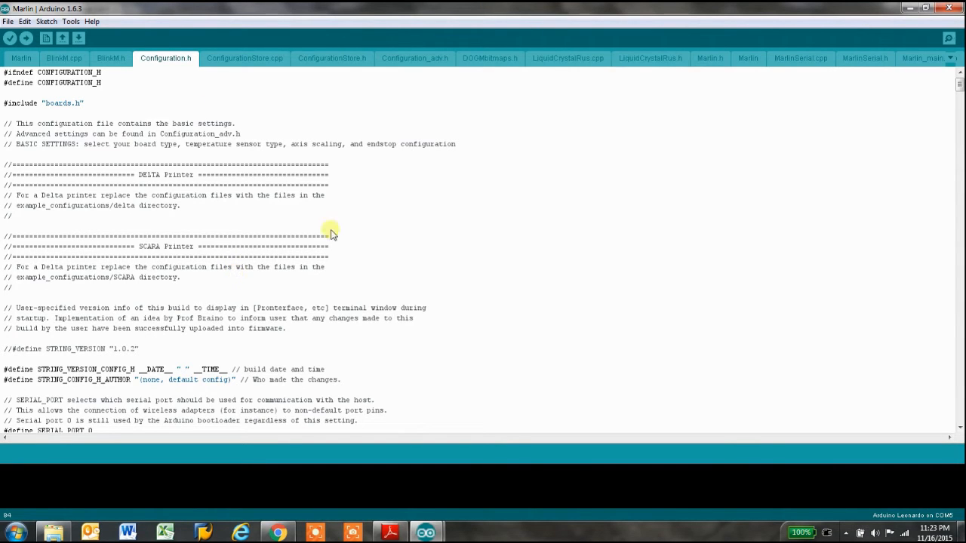
{"action": "scroll", "scroll_direction": "down", "scroll_amount": 3}
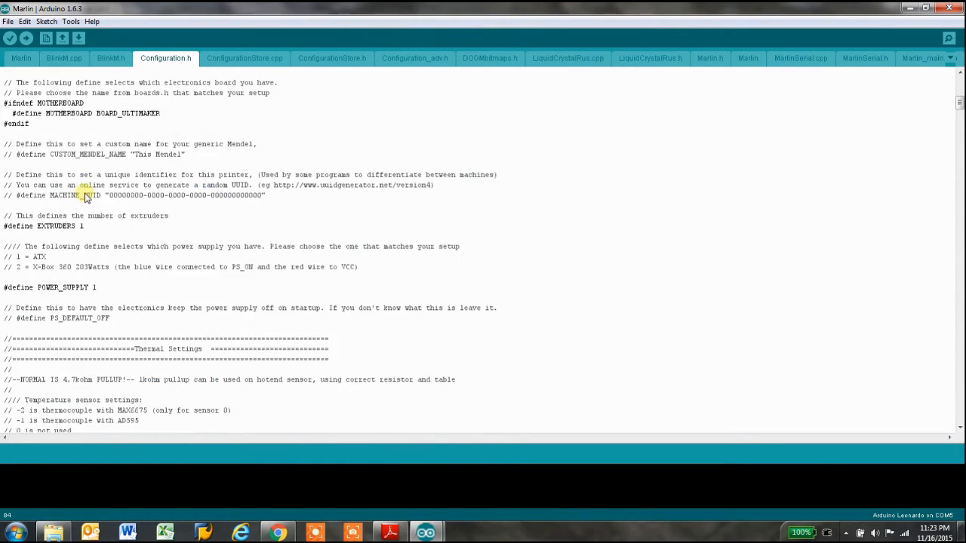
{"action": "scroll", "scroll_direction": "down", "scroll_amount": 3}
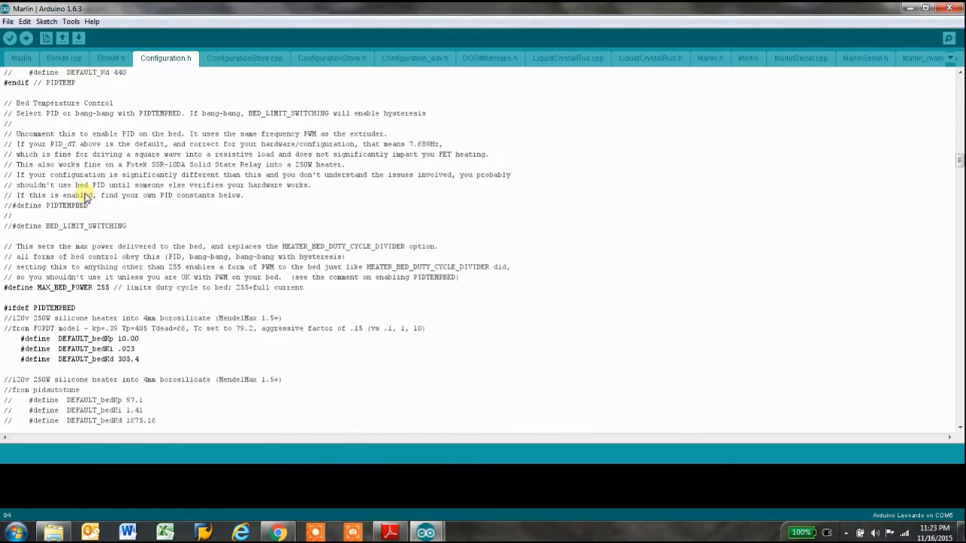
{"action": "scroll", "scroll_direction": "up", "scroll_amount": 3}
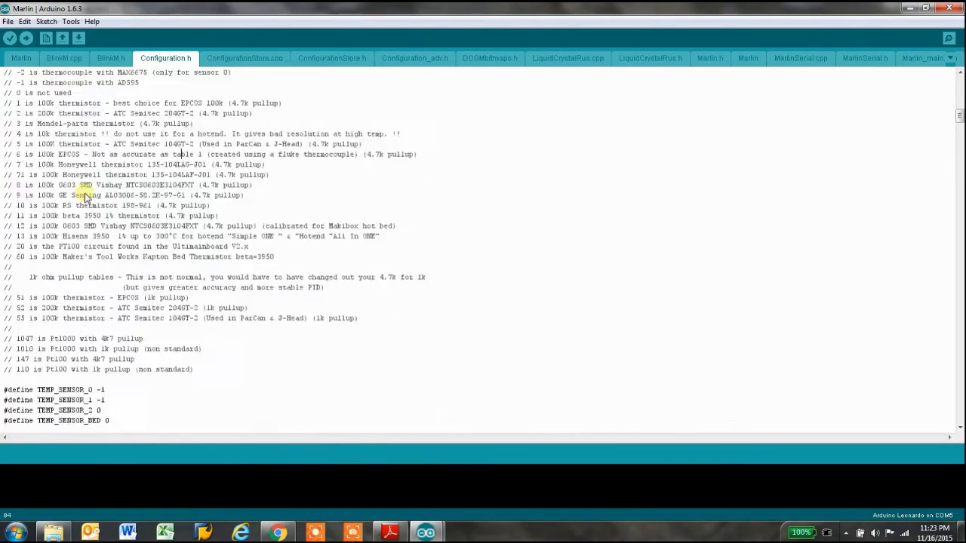
{"action": "scroll", "scroll_direction": "up", "scroll_amount": 3}
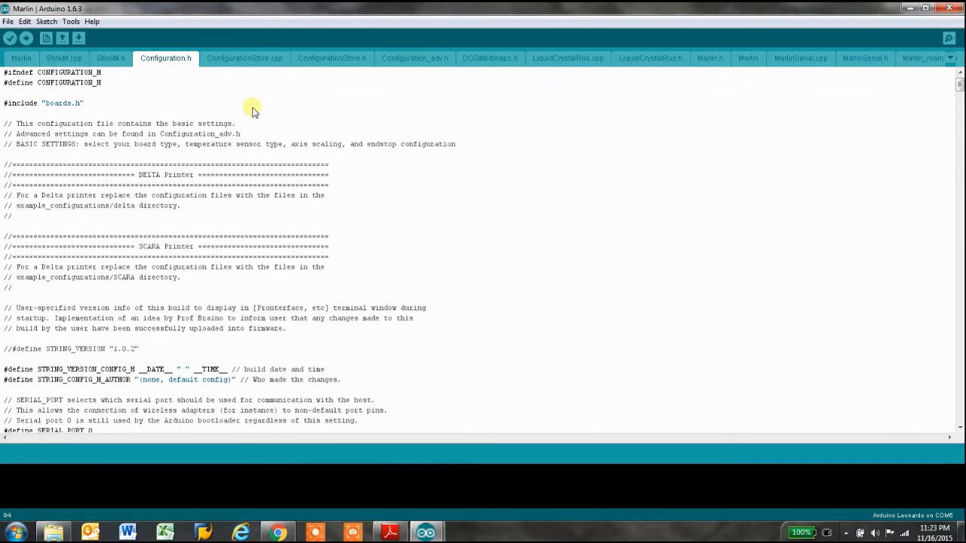
{"action": "mouse_move", "coordinate": [219, 106]}
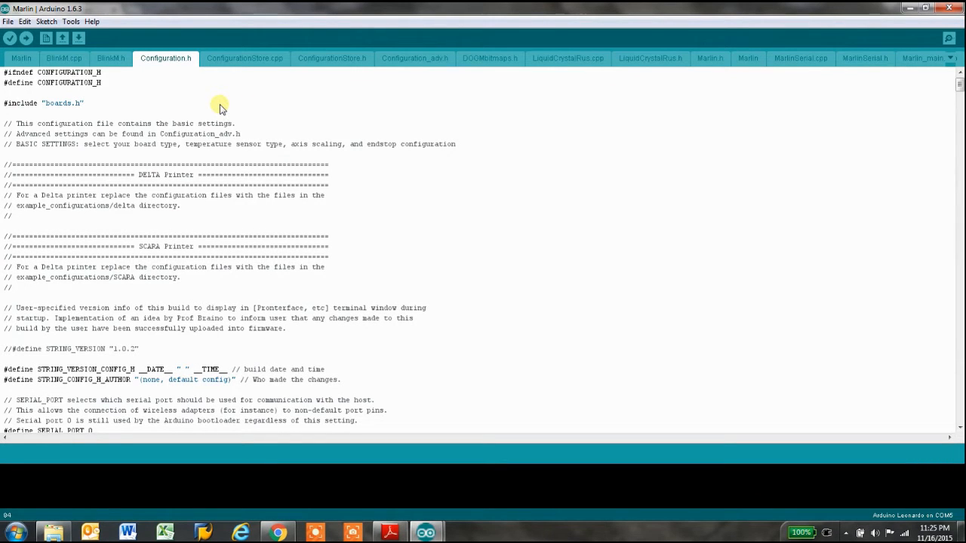
{"action": "mouse_move", "coordinate": [236, 98]}
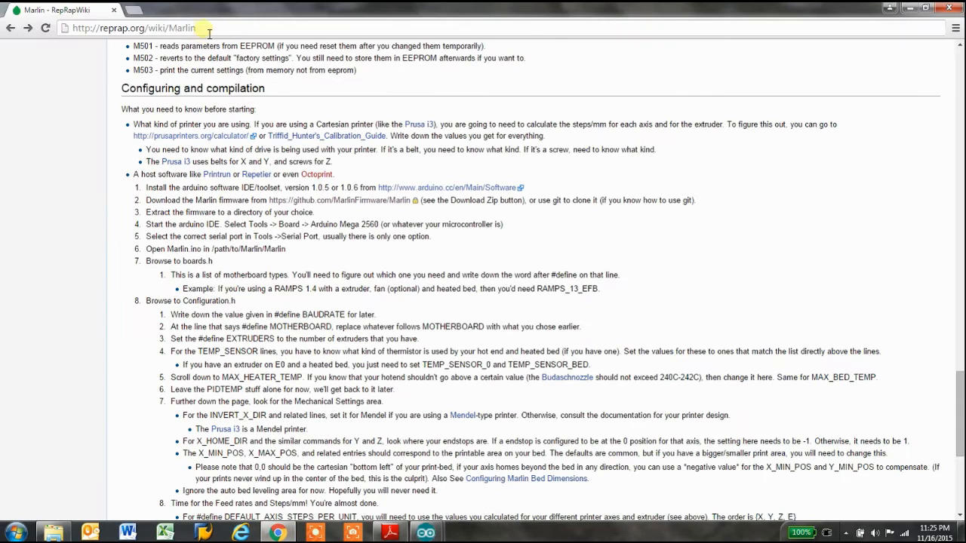
Step: Search images for 'mks gen 2z v1.1' and enlarge the board photo
{"action": "type", "text": "mks gen 2z v1.1"}
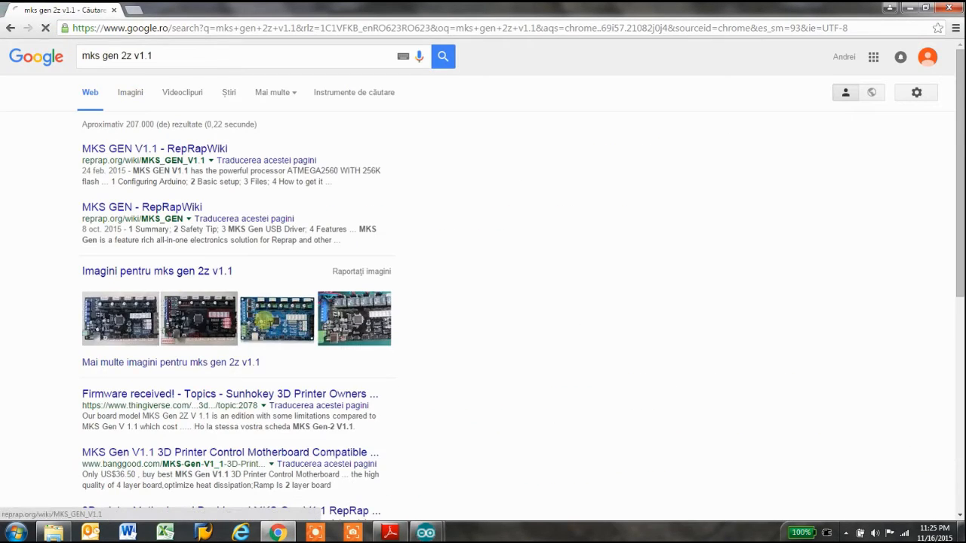
{"action": "left_click", "coordinate": [129, 92]}
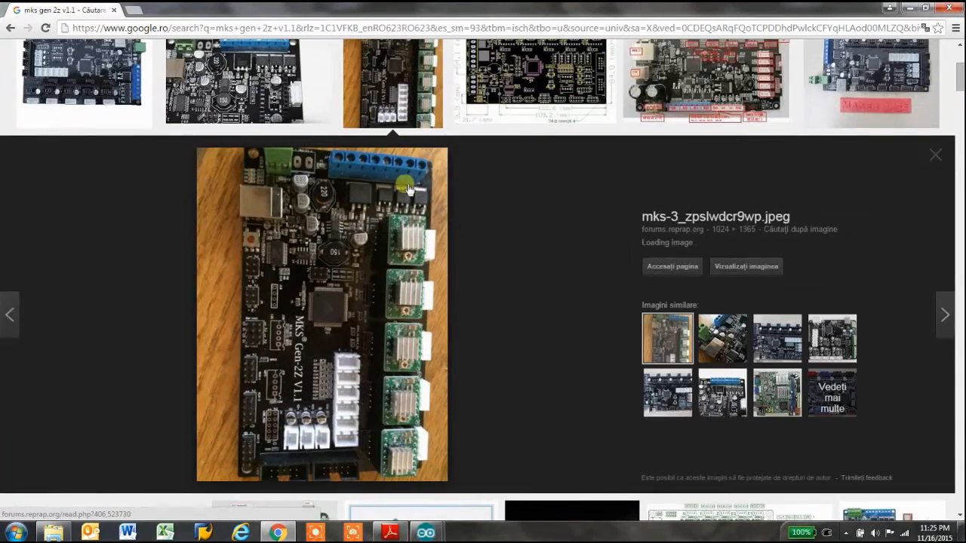
{"action": "mouse_move", "coordinate": [344, 243]}
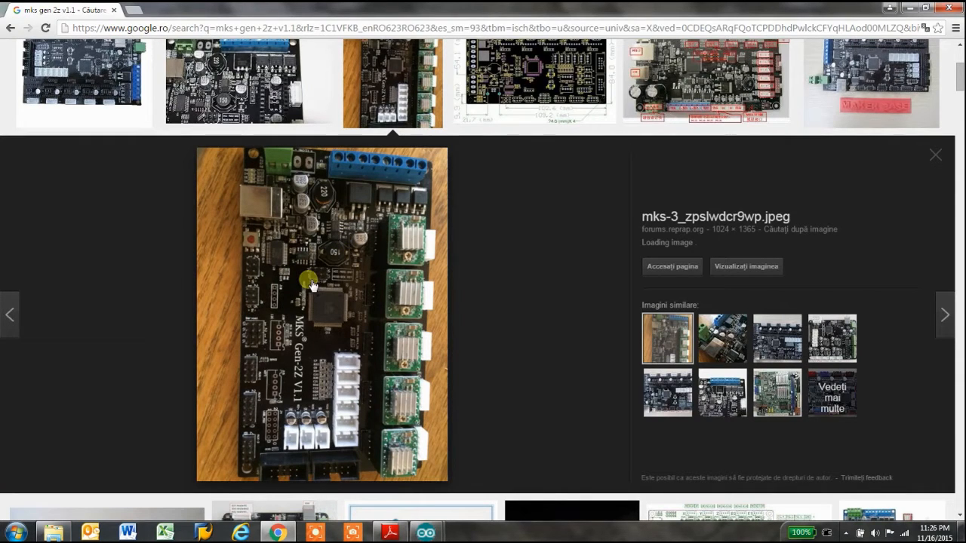
{"action": "mouse_move", "coordinate": [334, 272]}
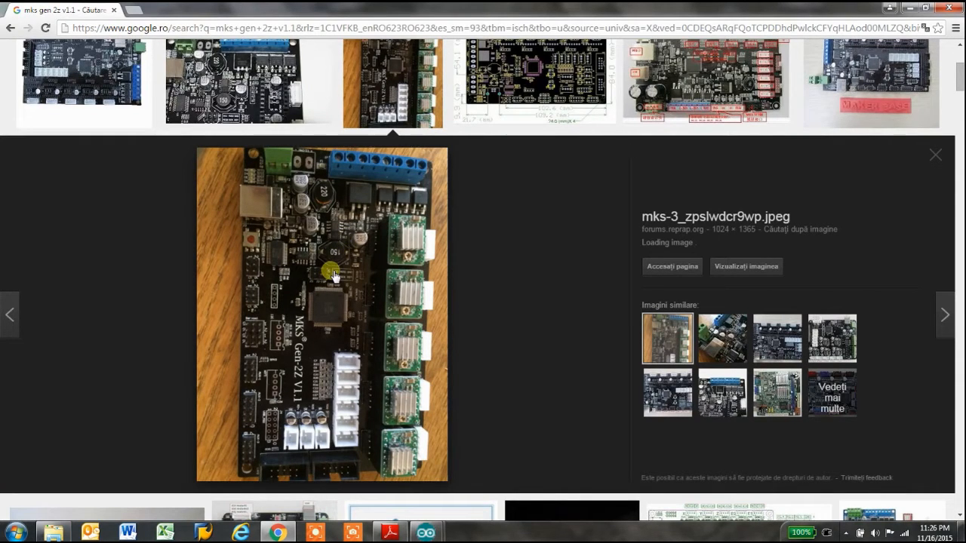
{"action": "mouse_move", "coordinate": [264, 206]}
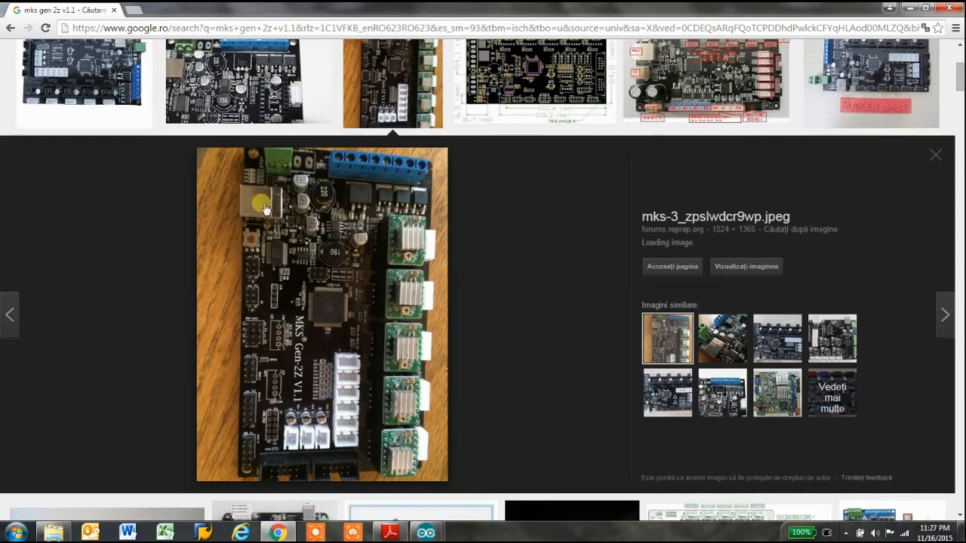
{"action": "mouse_move", "coordinate": [358, 263]}
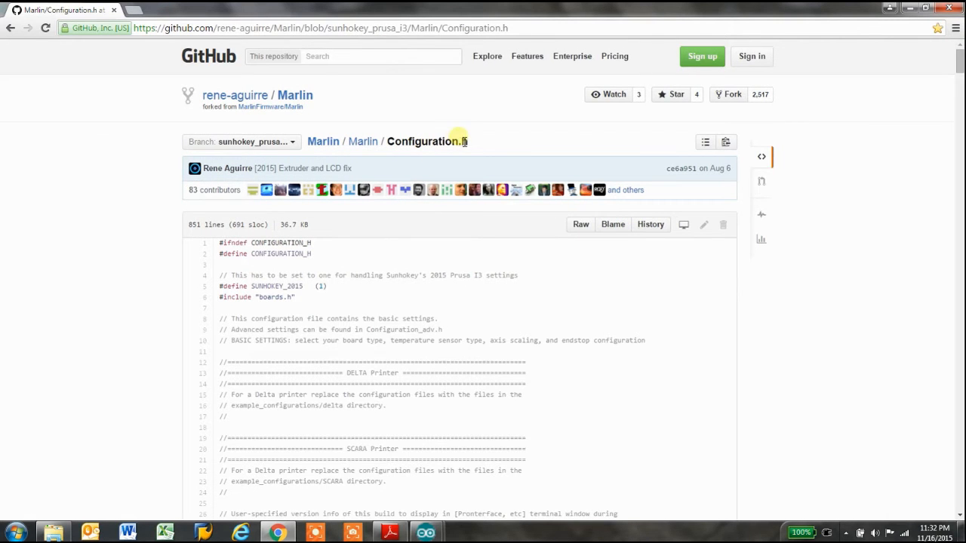
Step: Select the Configuration.h file name on the sunhokey_prusa_i3 branch page and scroll to the motherboard definitions
{"action": "double_click", "coordinate": [426, 141]}
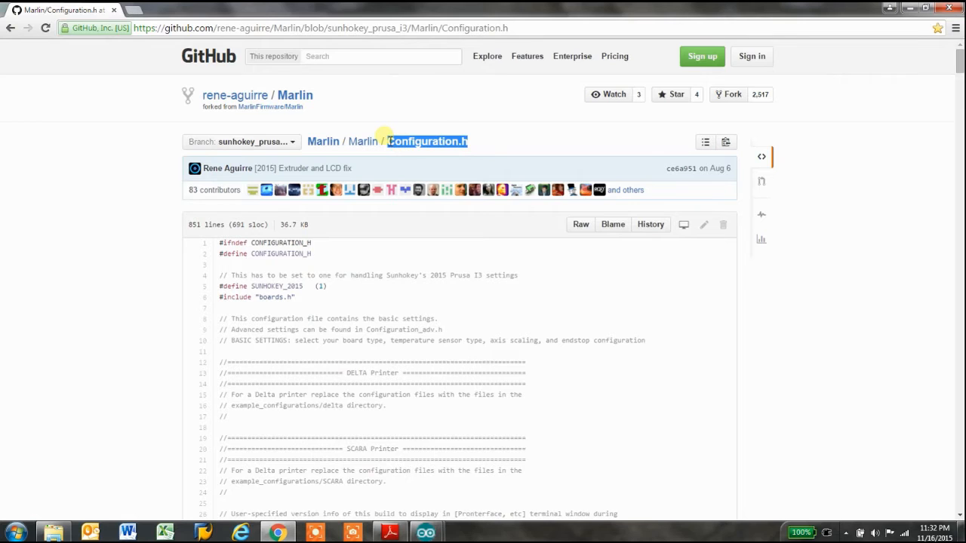
{"action": "mouse_move", "coordinate": [736, 177]}
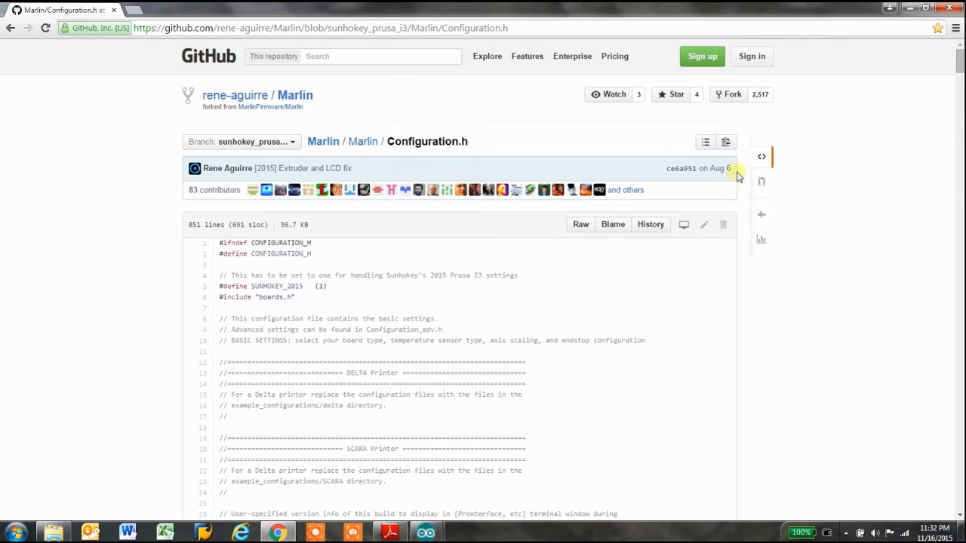
{"action": "mouse_move", "coordinate": [717, 168]}
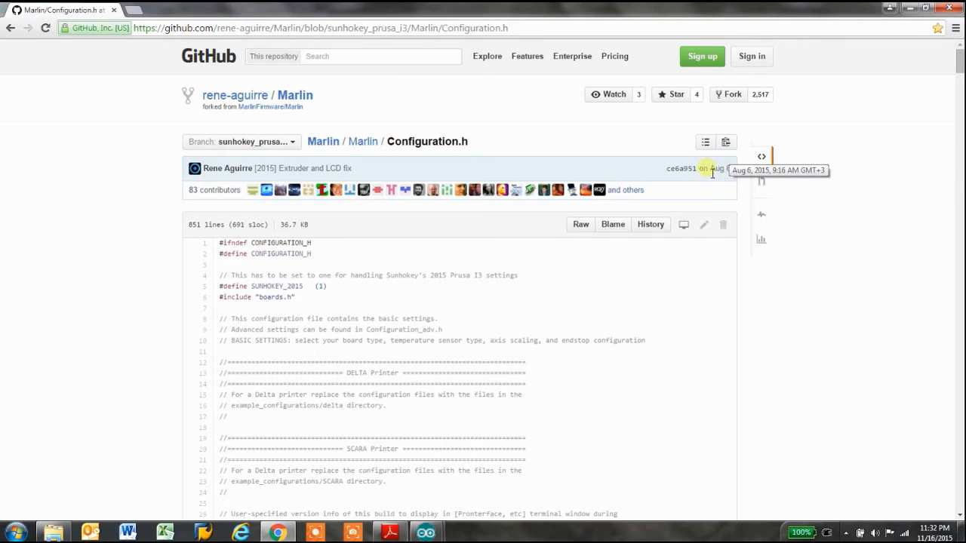
{"action": "mouse_move", "coordinate": [618, 147]}
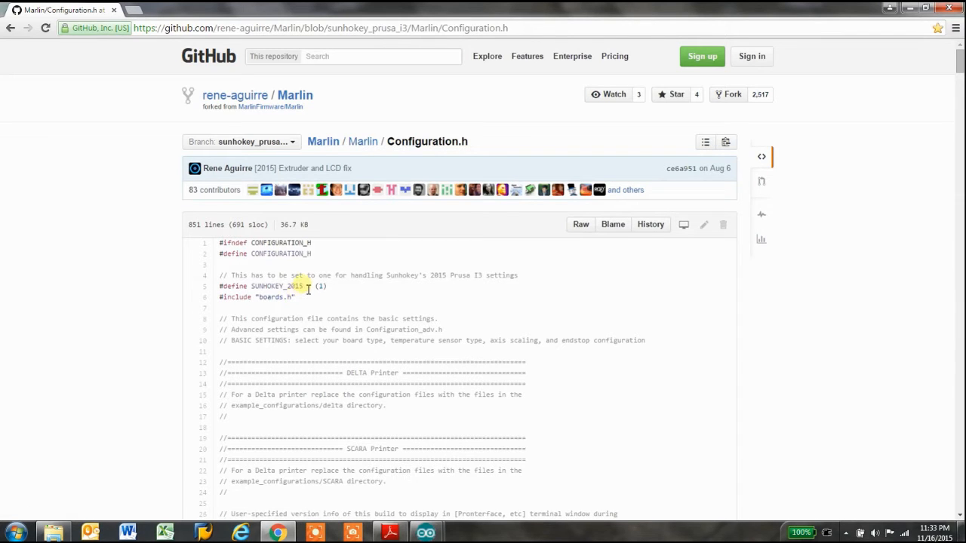
{"action": "scroll", "scroll_direction": "down", "scroll_amount": 3}
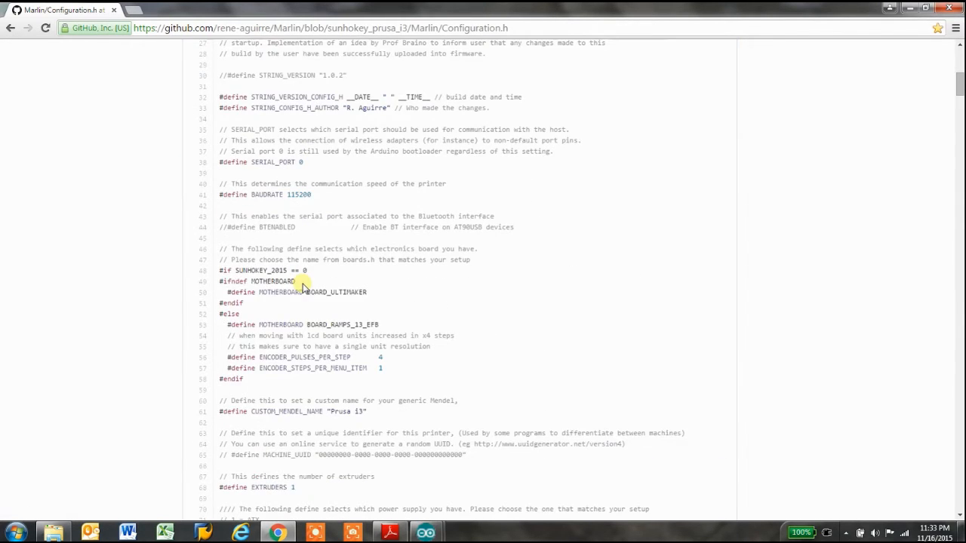
Step: Scroll through GitHub's Configuration.h to its closing #endif at line 850
{"action": "scroll", "scroll_direction": "up", "scroll_amount": 3}
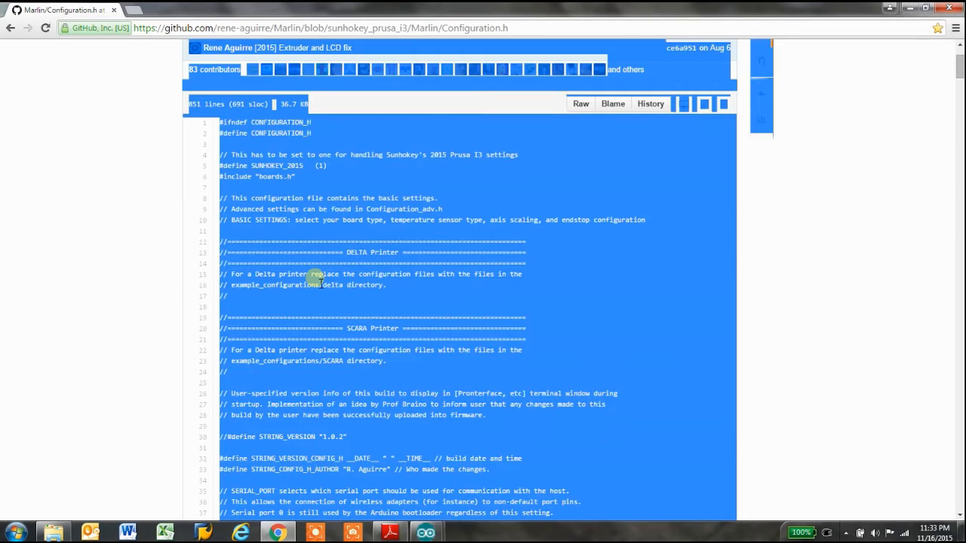
{"action": "scroll", "scroll_direction": "up", "scroll_amount": 3}
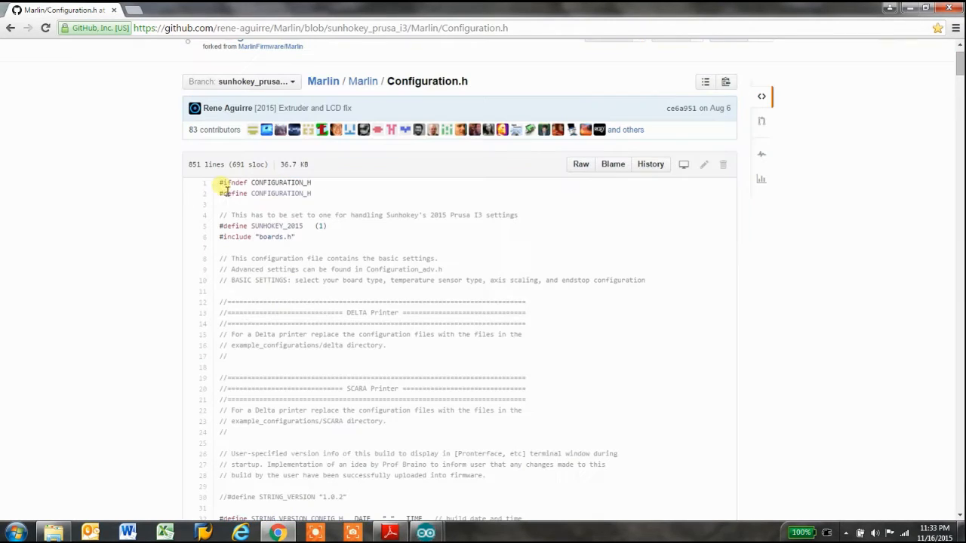
{"action": "scroll", "scroll_direction": "down", "scroll_amount": 3}
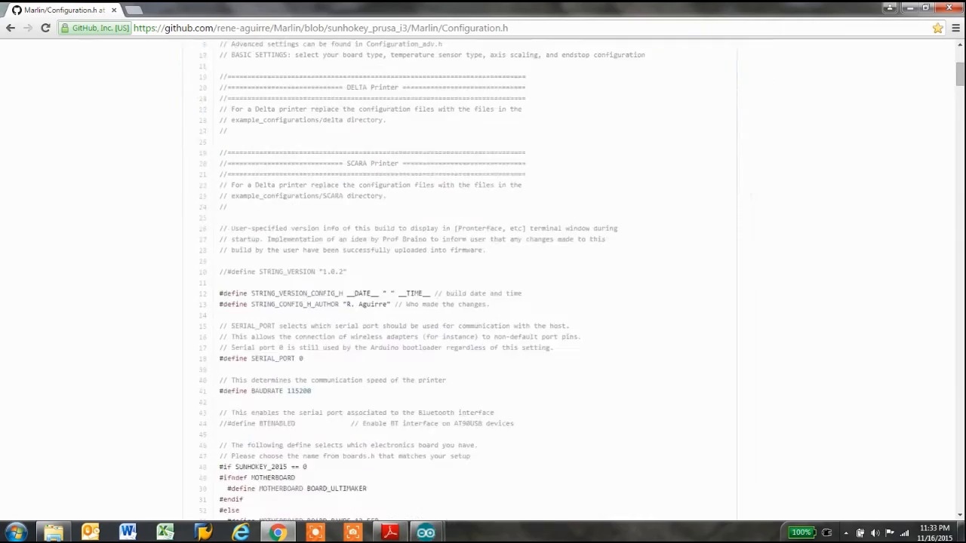
{"action": "scroll", "scroll_direction": "down", "scroll_amount": 3}
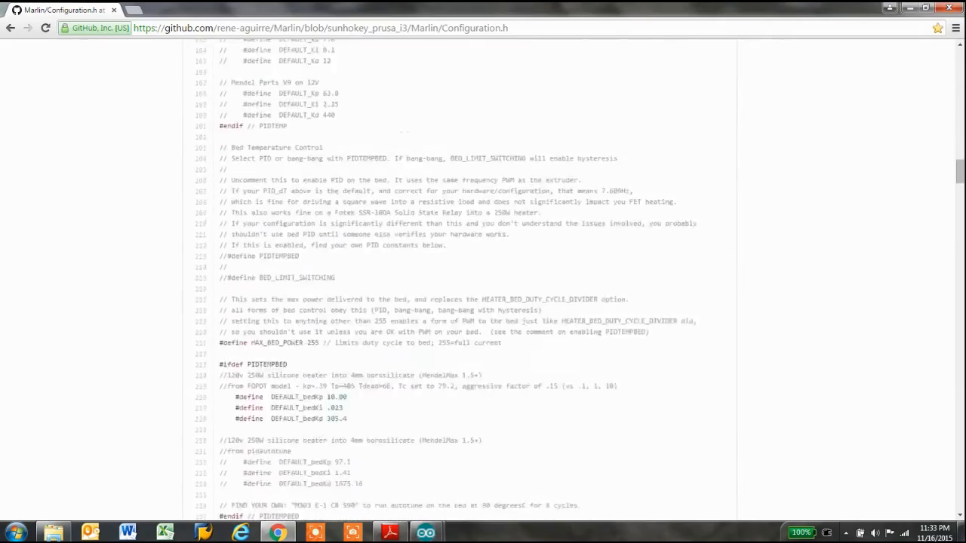
{"action": "scroll", "scroll_direction": "down", "scroll_amount": 3}
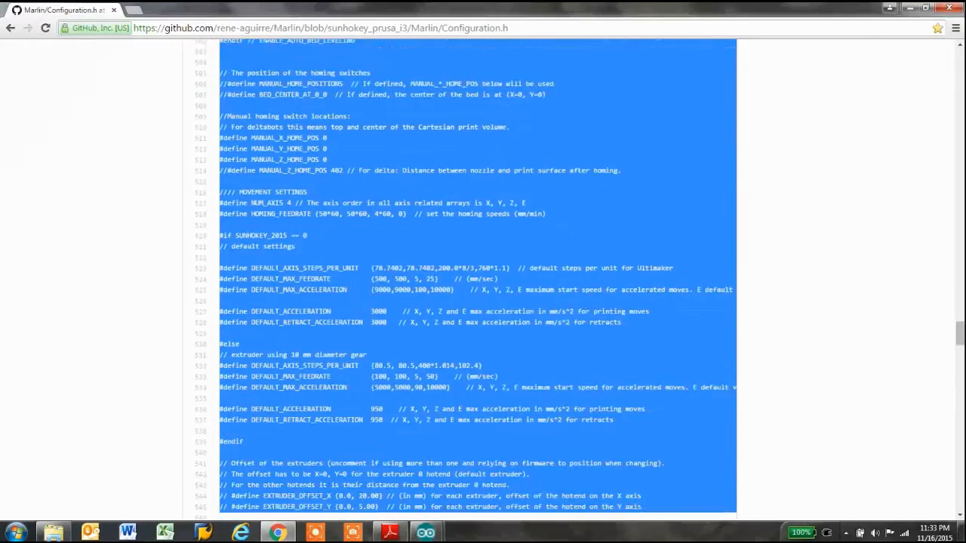
{"action": "scroll", "scroll_direction": "down", "scroll_amount": 3}
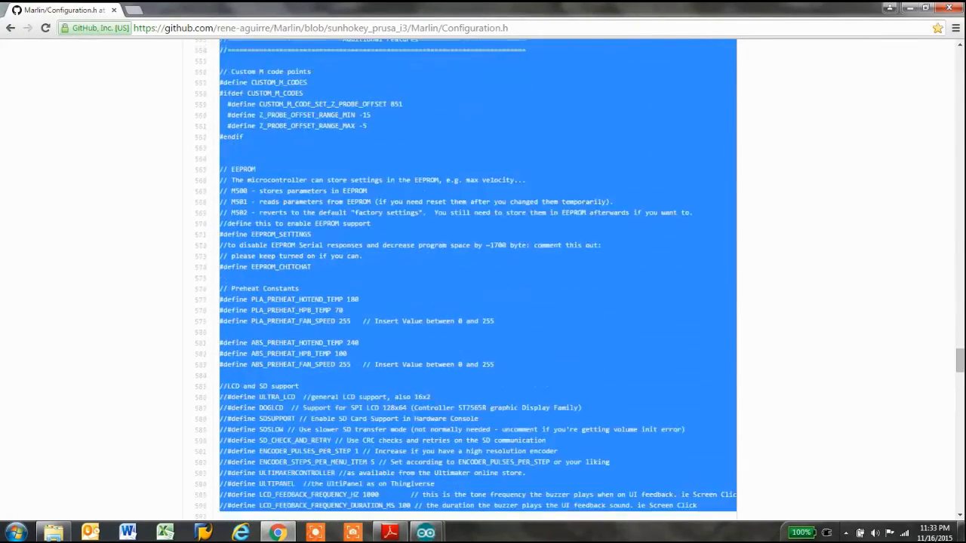
{"action": "scroll", "scroll_direction": "down", "scroll_amount": 3}
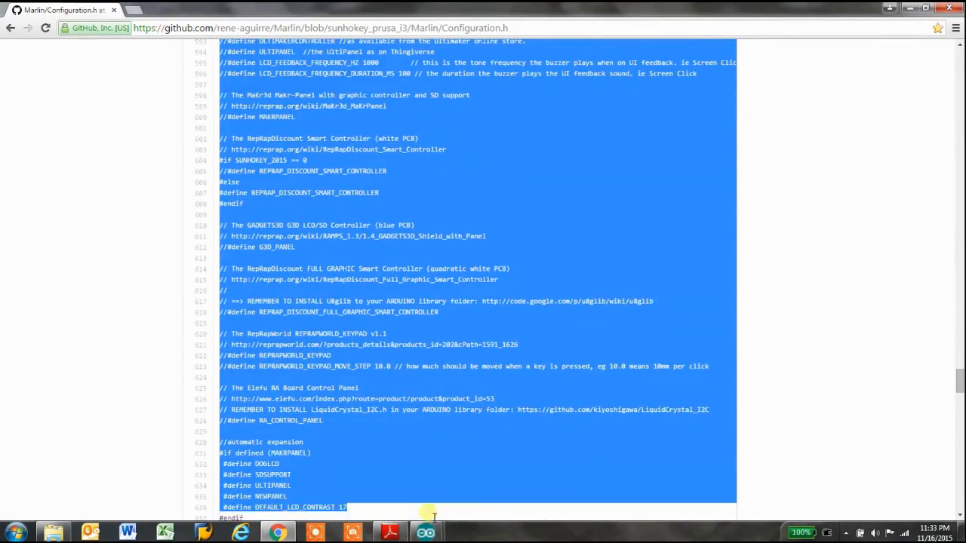
{"action": "scroll", "scroll_direction": "down", "scroll_amount": 3}
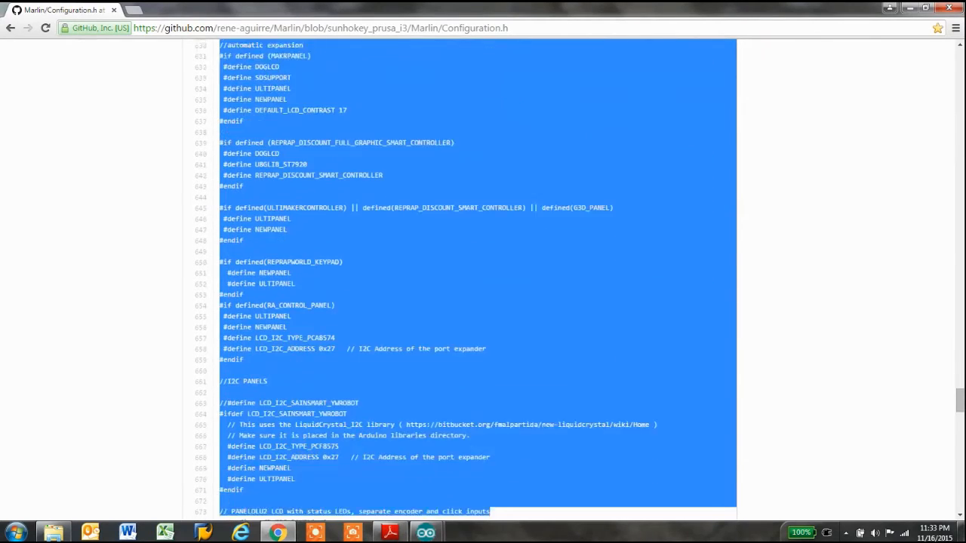
{"action": "scroll", "scroll_direction": "down", "scroll_amount": 3}
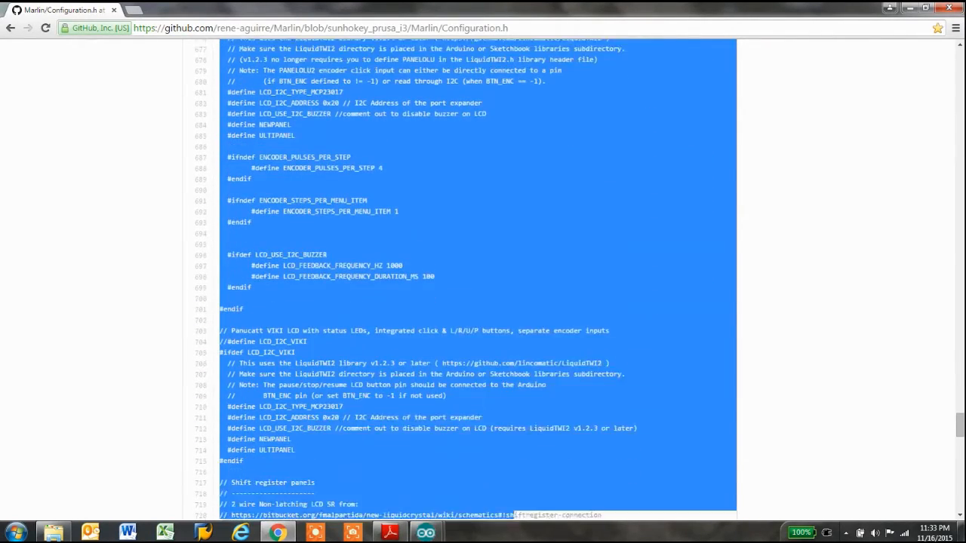
{"action": "scroll", "scroll_direction": "down", "scroll_amount": 3}
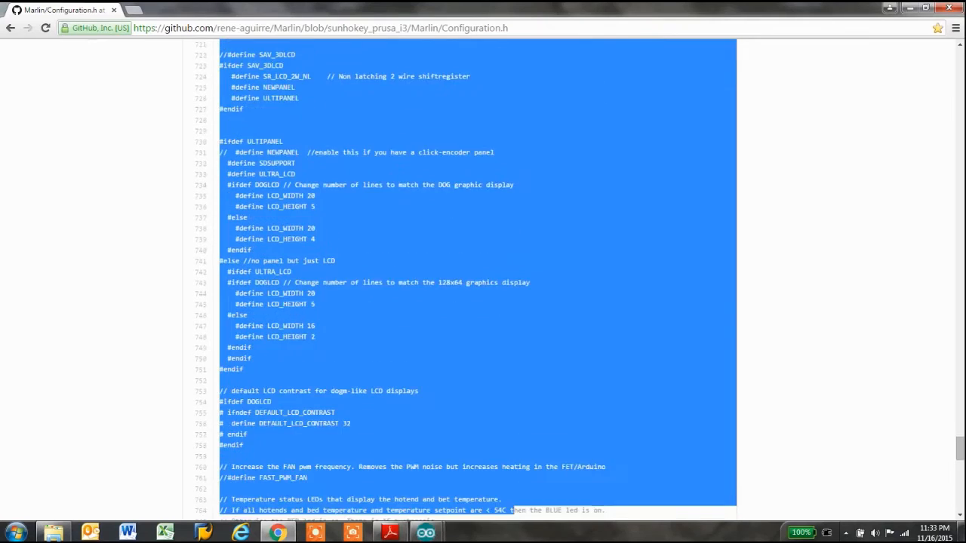
{"action": "scroll", "scroll_direction": "down", "scroll_amount": 3}
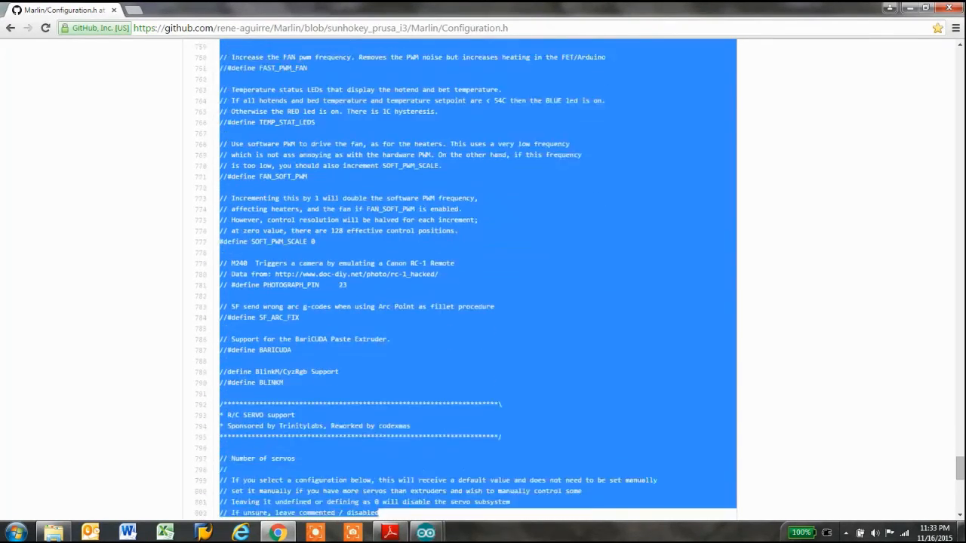
{"action": "scroll", "scroll_direction": "down", "scroll_amount": 3}
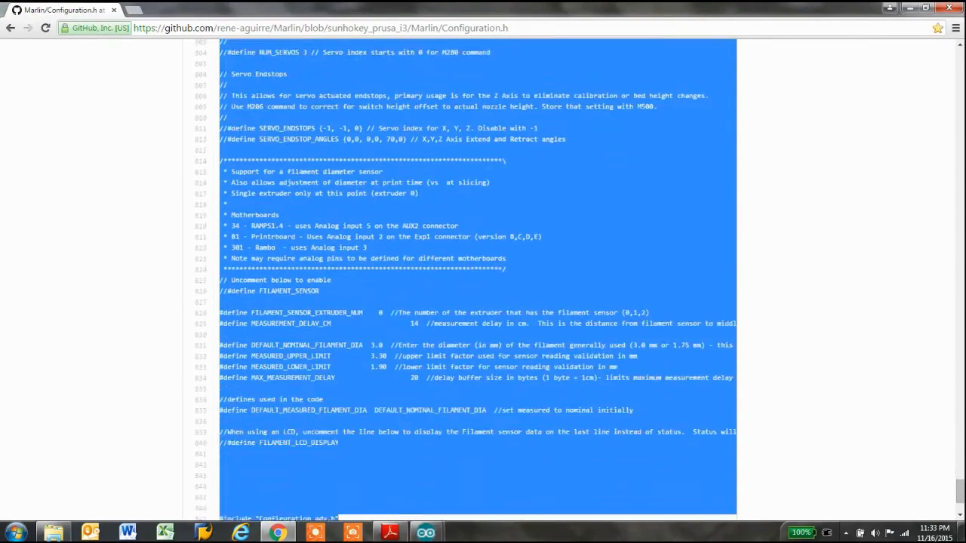
{"action": "scroll", "scroll_direction": "down", "scroll_amount": 3}
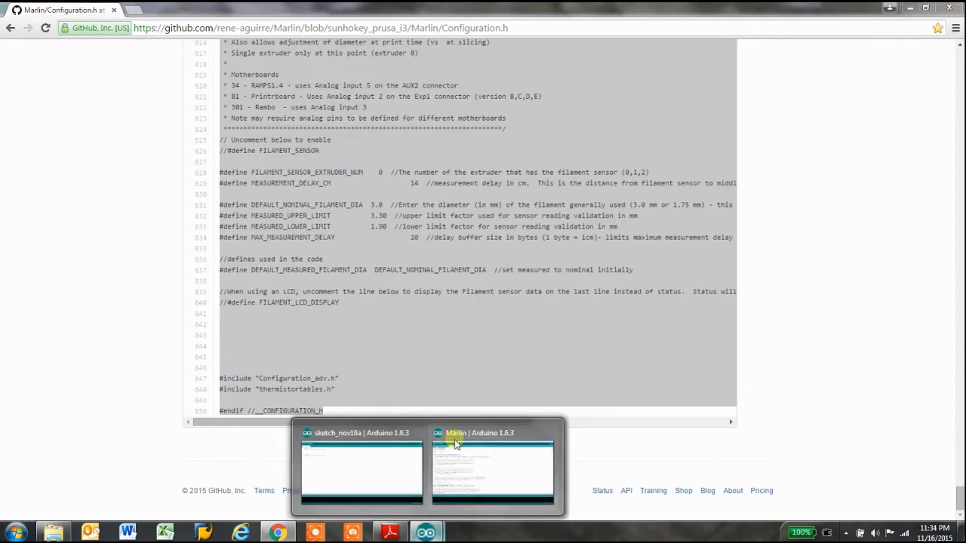
Step: Replace Configuration.h with the Sunhokey Prusa i3 text and save the sketch
{"action": "left_click", "coordinate": [492, 468]}
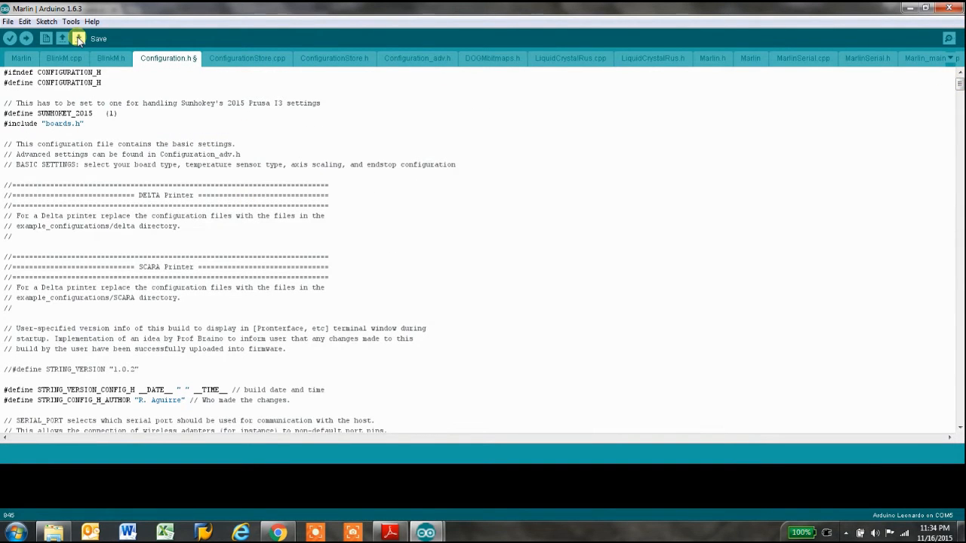
{"action": "left_click", "coordinate": [62, 39]}
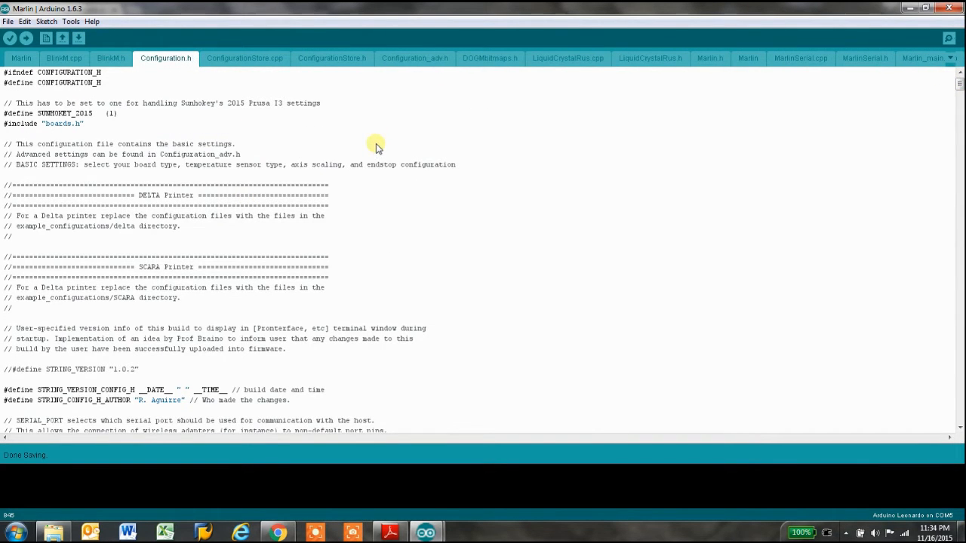
{"action": "mouse_move", "coordinate": [343, 188]}
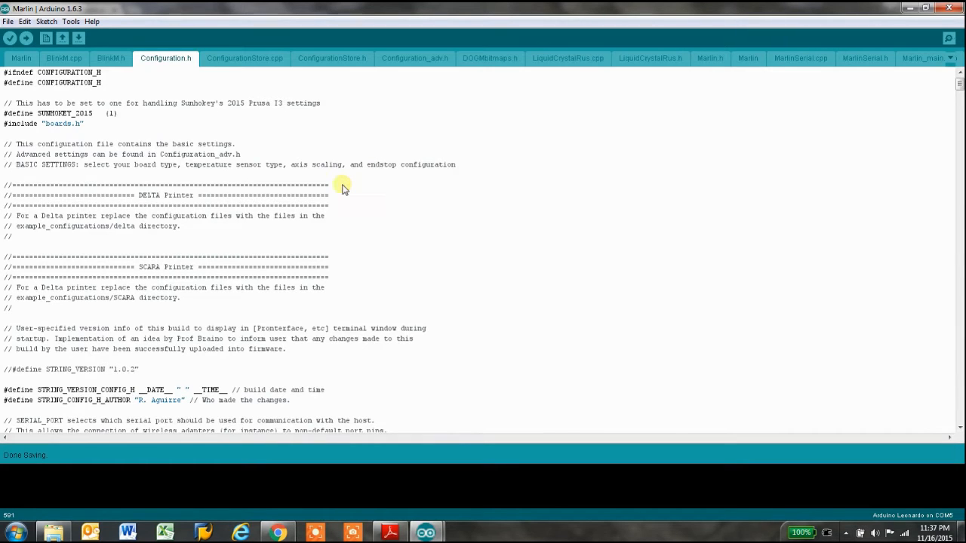
{"action": "mouse_move", "coordinate": [459, 209]}
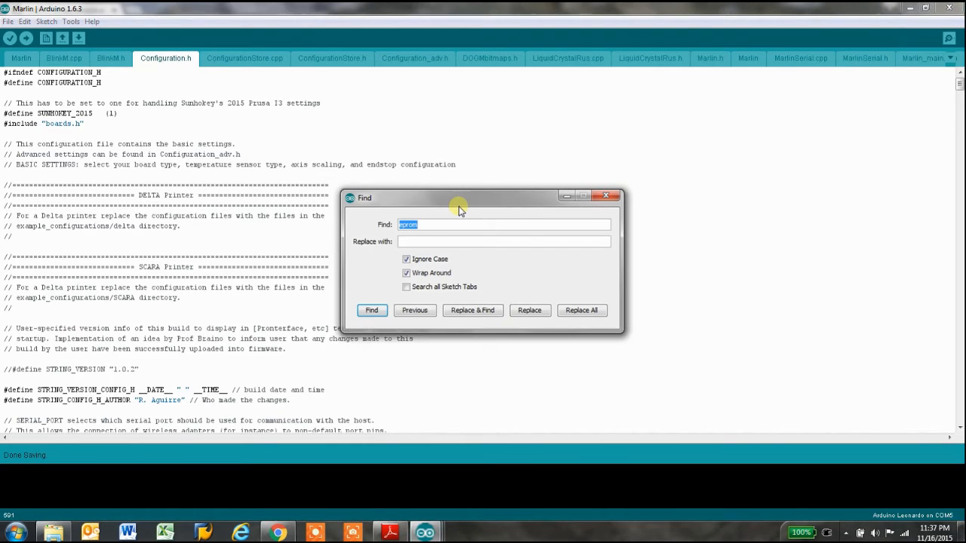
Step: Find the 'eprom' section and close the search dialog
{"action": "left_click", "coordinate": [371, 310]}
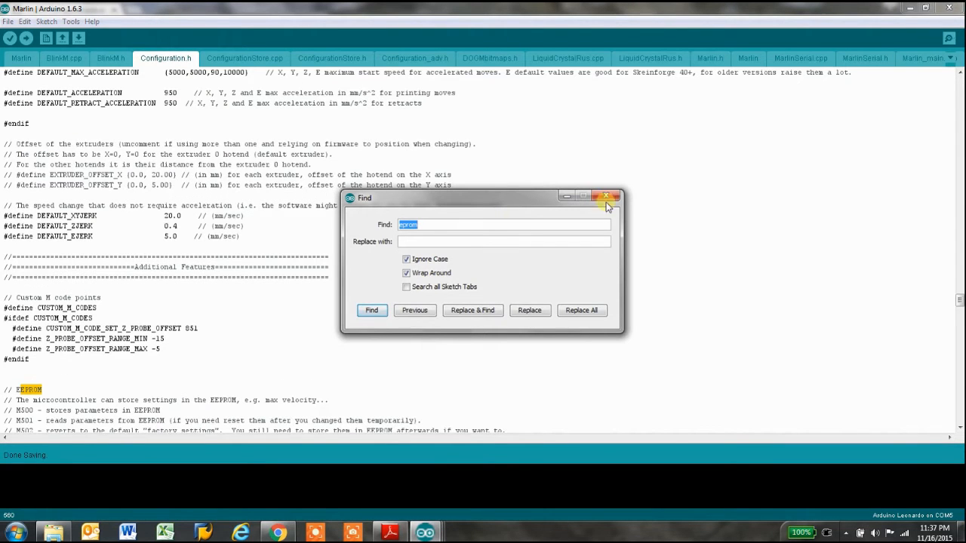
{"action": "left_click", "coordinate": [606, 197]}
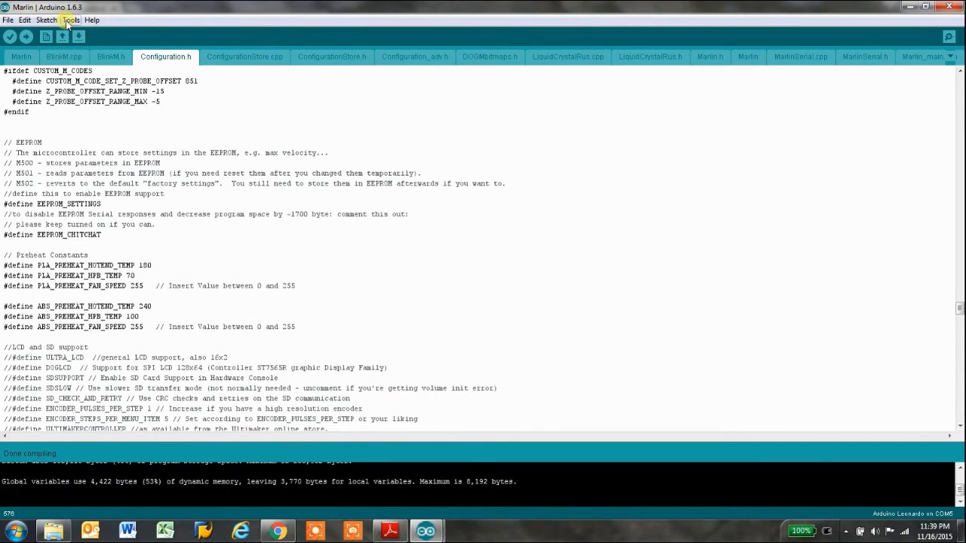
Step: Open the board list under Tools > Board, leaving Arduino Leonardo selected
{"action": "left_click", "coordinate": [70, 20]}
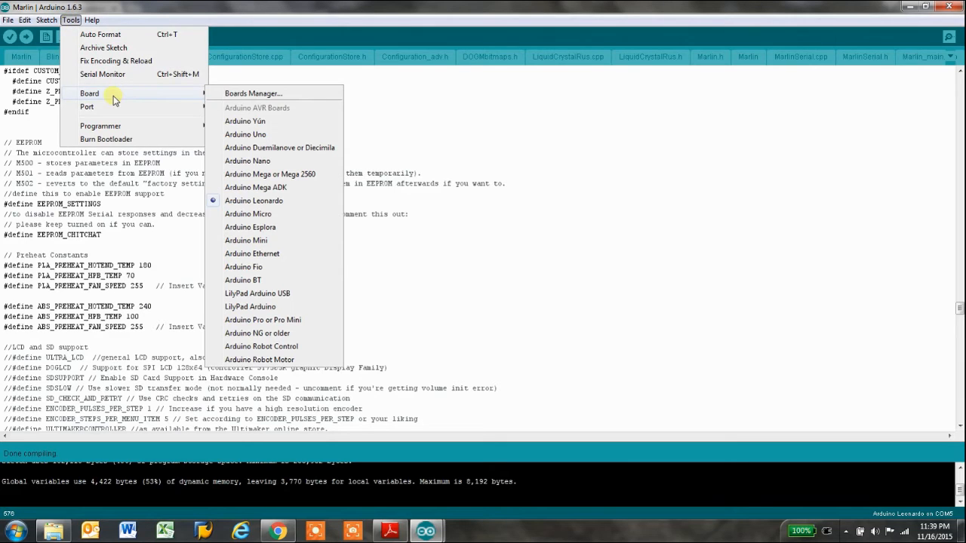
{"action": "mouse_move", "coordinate": [293, 187]}
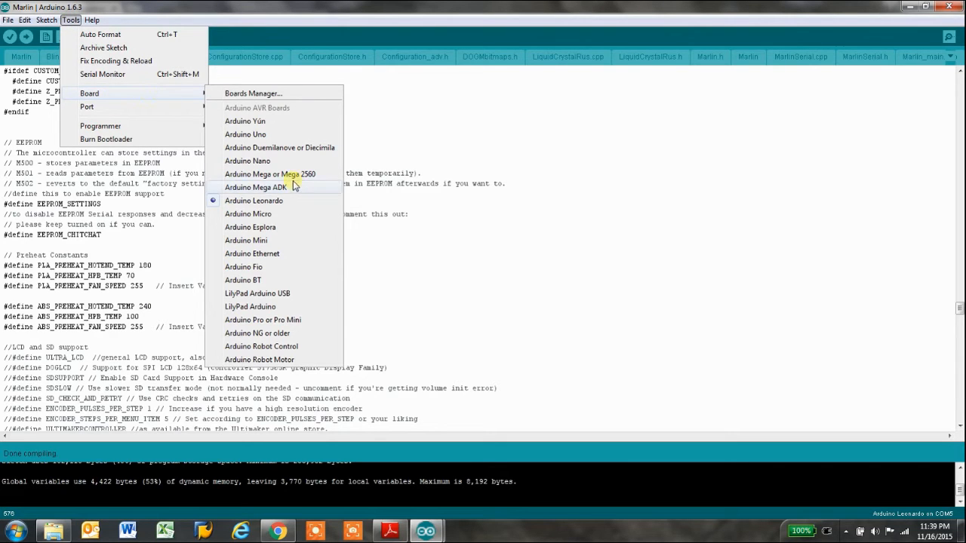